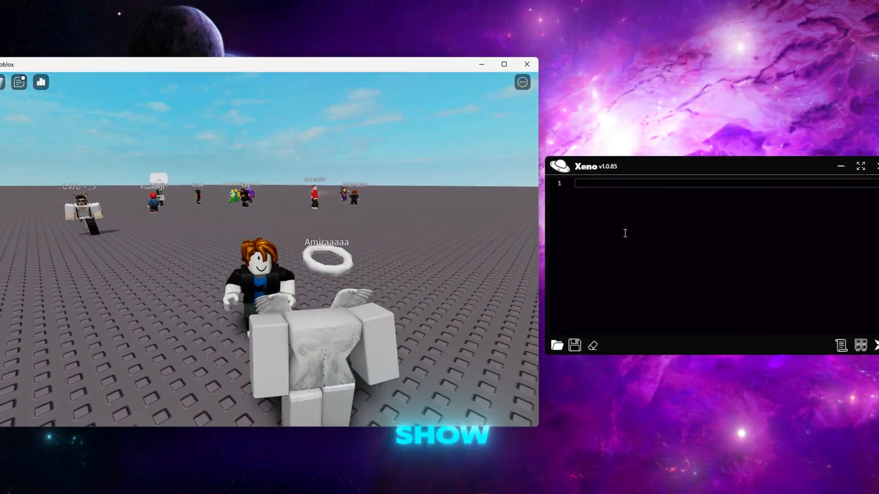
Enter placeholder text 'awdawda' in the Xeno script editor.
type("awdawda")
type("printidentity()")
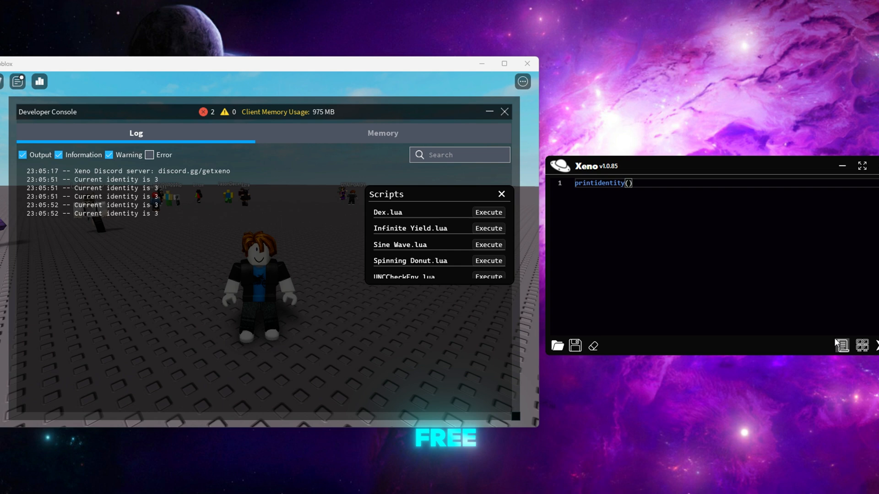
Drag the saved scripts list over the executor window and close the Developer Console.
left_click_drag(386, 194, 479, 218)
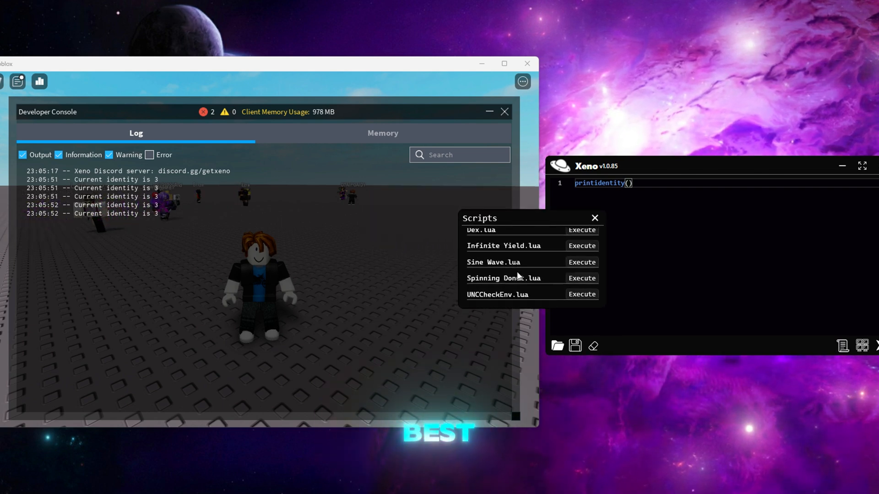
left_click(581, 294)
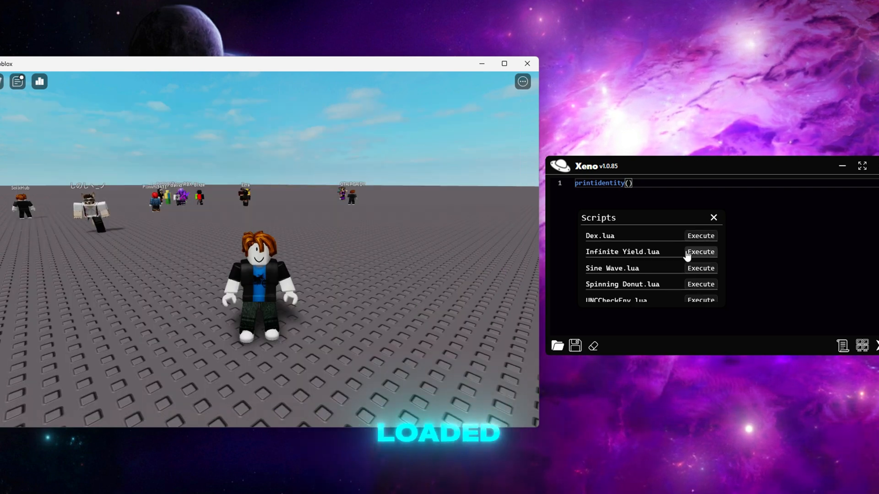
left_click(701, 251)
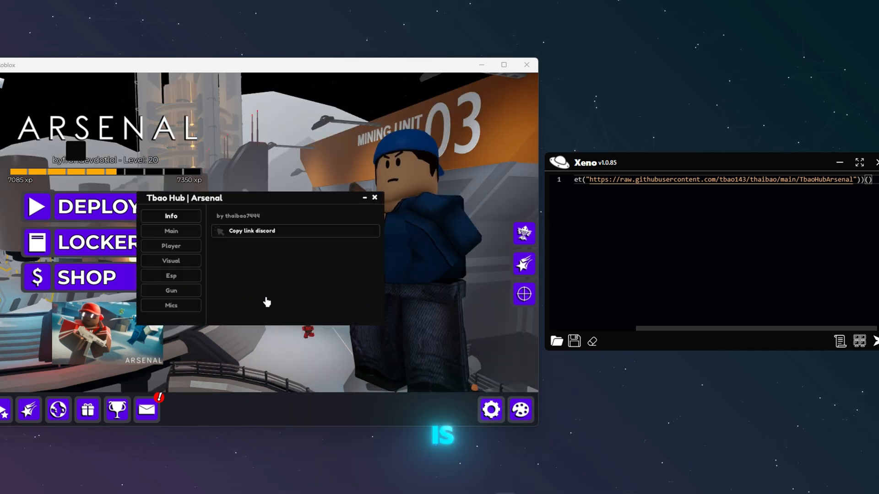
Switch the Tbao Hub | Arsenal menu to its Esp section (Name, Box, Tracer, Health, Skeletons).
left_click(171, 275)
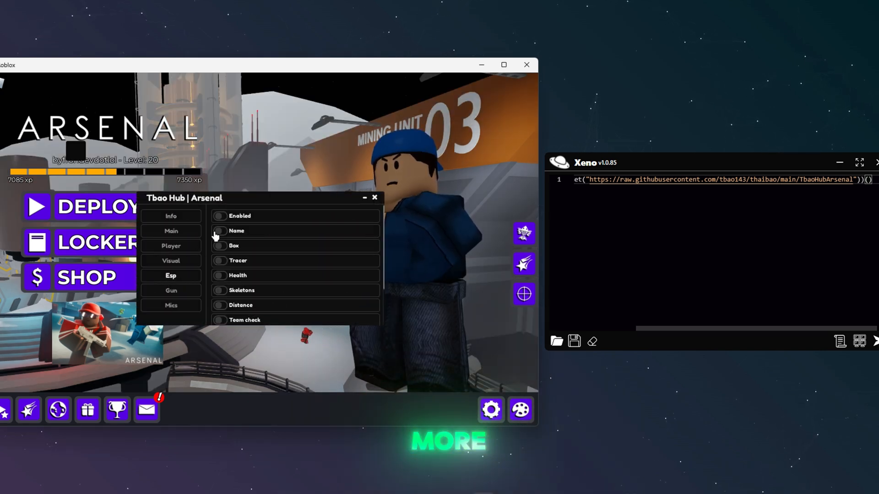